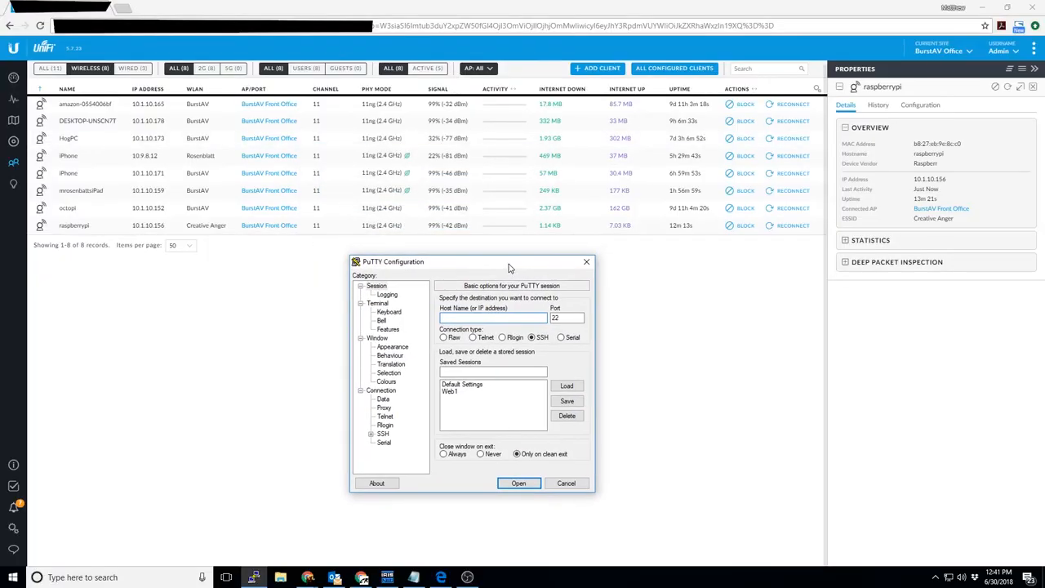
Enter the Pi's IP address as Host Name on SSH port 22 and start the session.
type("10.1.")
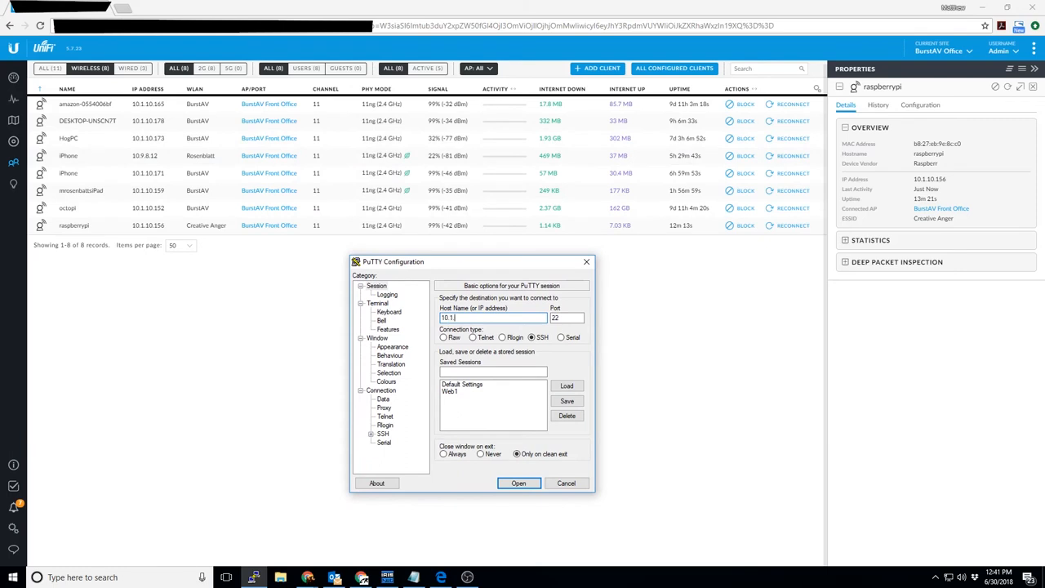
left_click(519, 483)
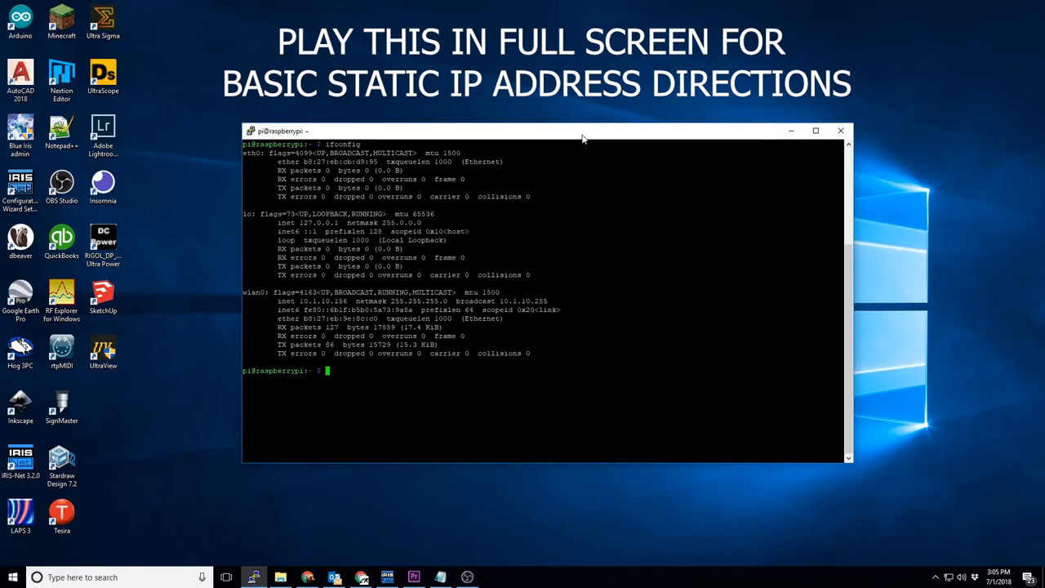
Edit /etc/dhcpcd.conf via sudo nano, switching the static block to wlan0 with new ip_address and routers values.
type("sudo nano /etc/dhcpcd.conf")
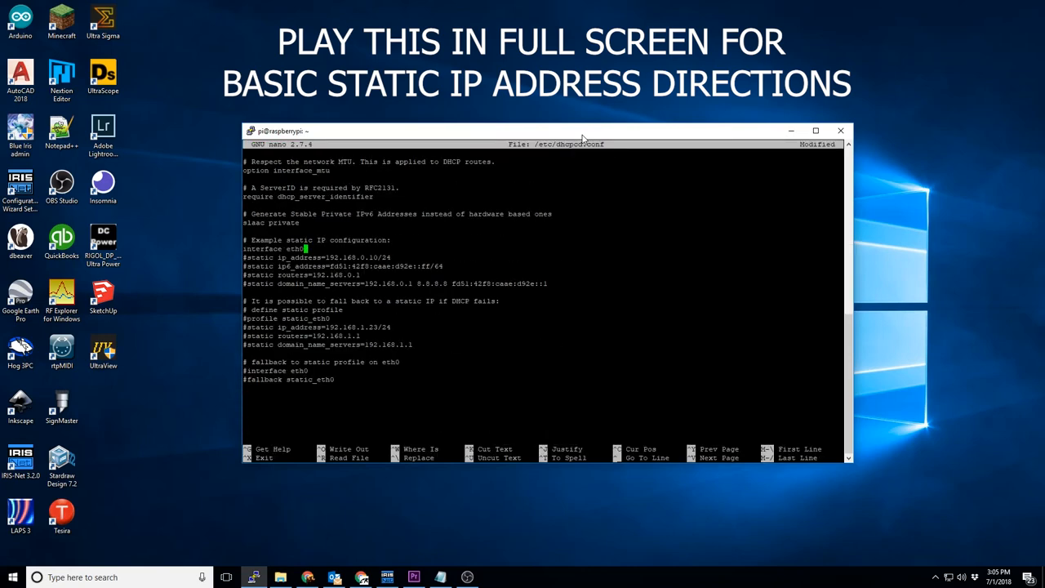
type("wlan0")
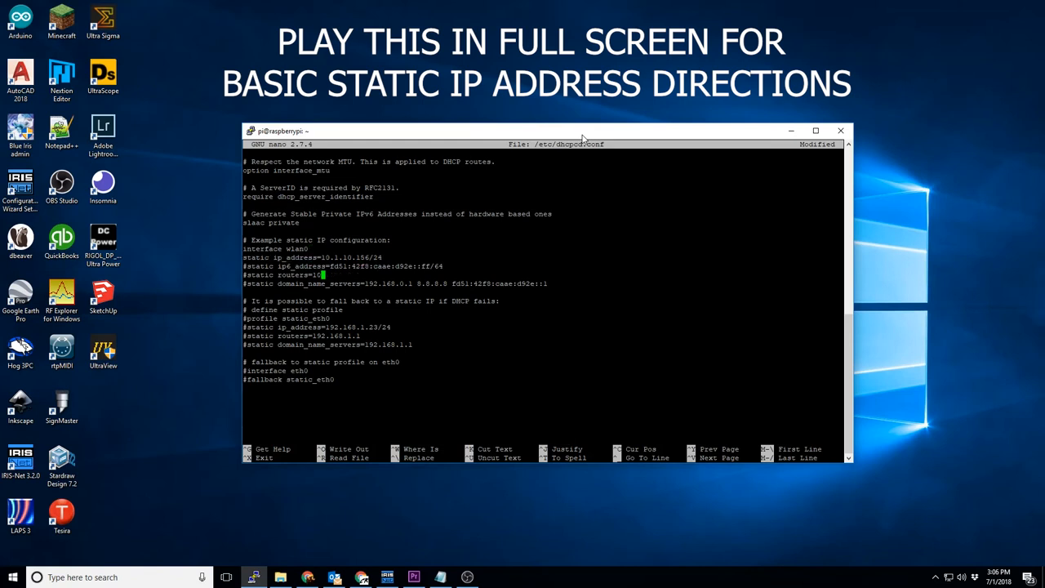
type(".1.10.1")
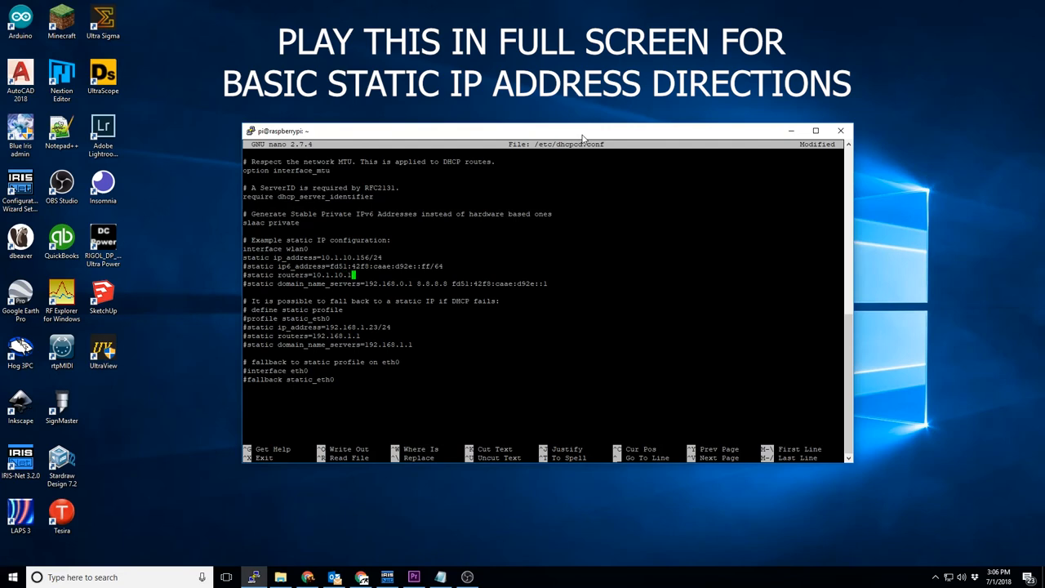